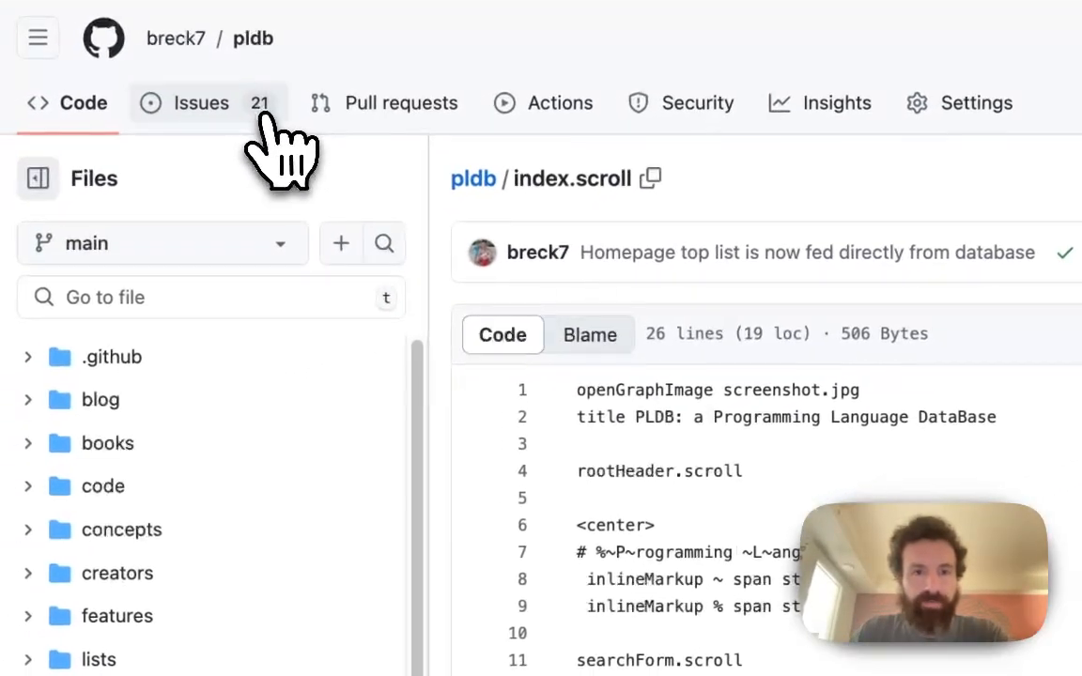
Step: Reach the Add EBCDIC issue #592 through the pldb repository's Issues list
{"action": "left_click", "coordinate": [201, 101]}
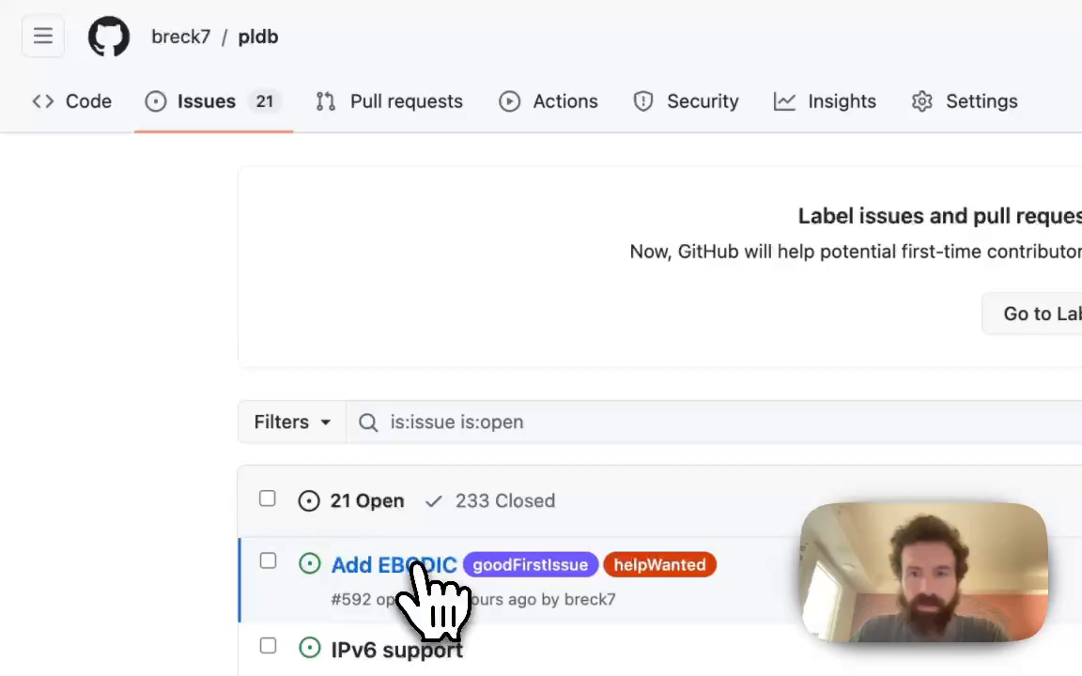
{"action": "left_click", "coordinate": [394, 563]}
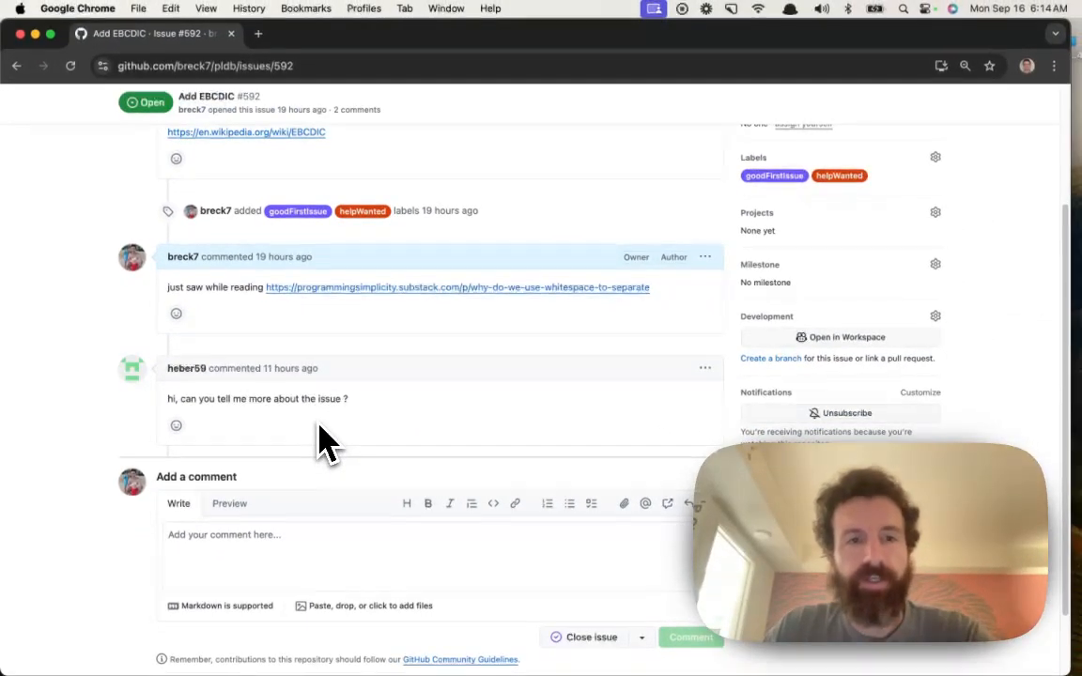
{"action": "scroll", "scroll_direction": "up", "scroll_amount": 3}
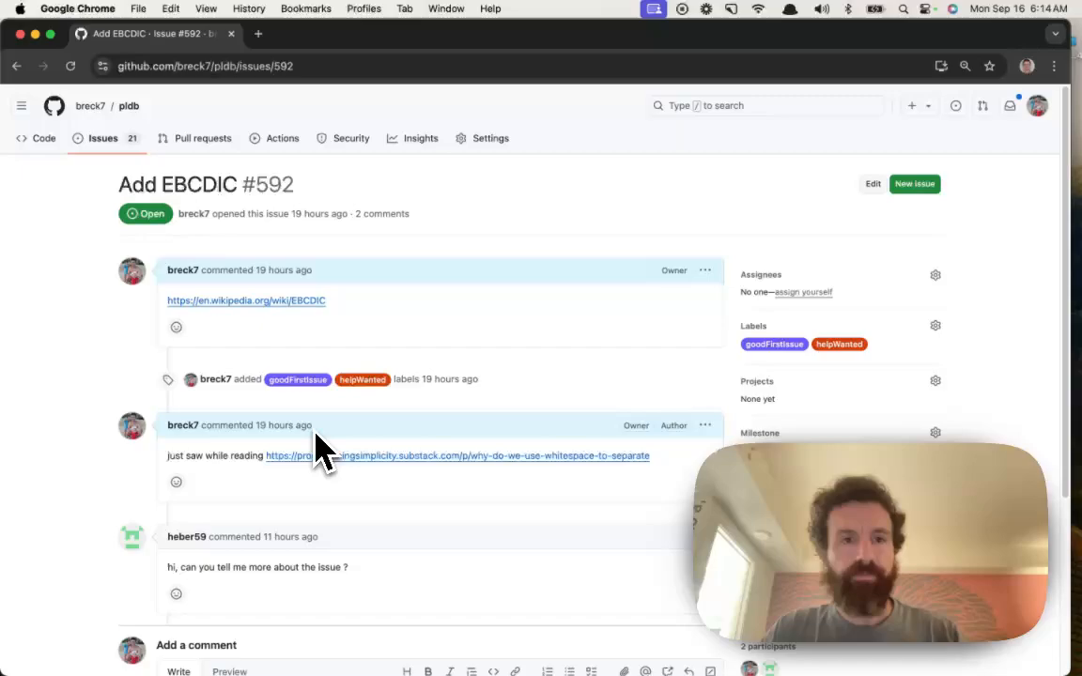
{"action": "mouse_move", "coordinate": [267, 263]}
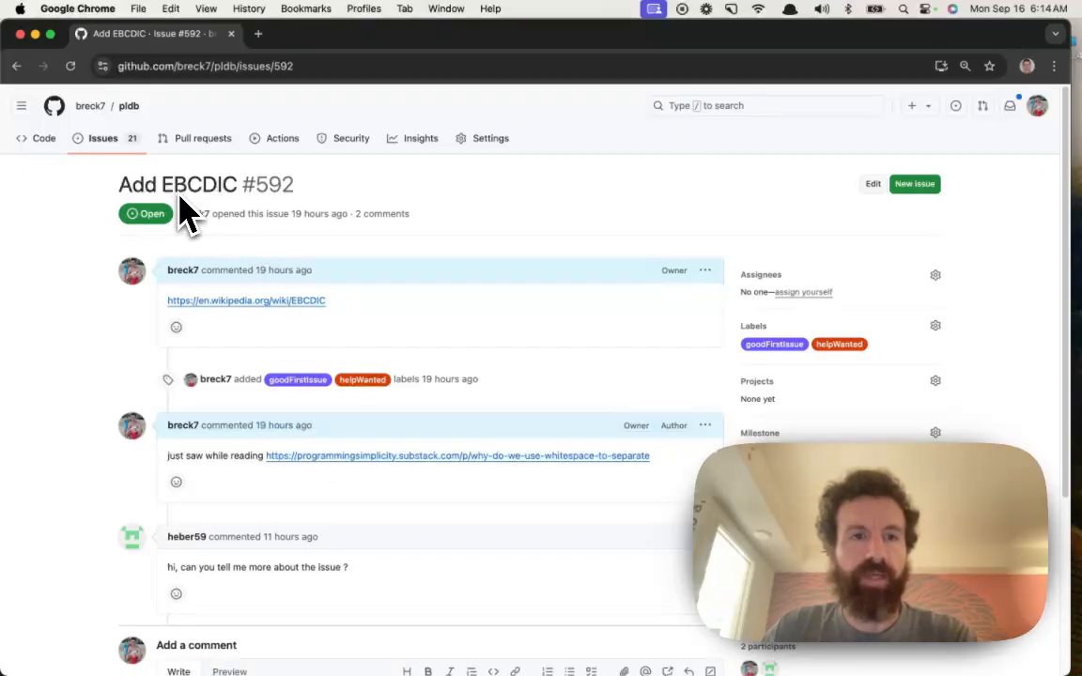
{"action": "mouse_move", "coordinate": [101, 139]}
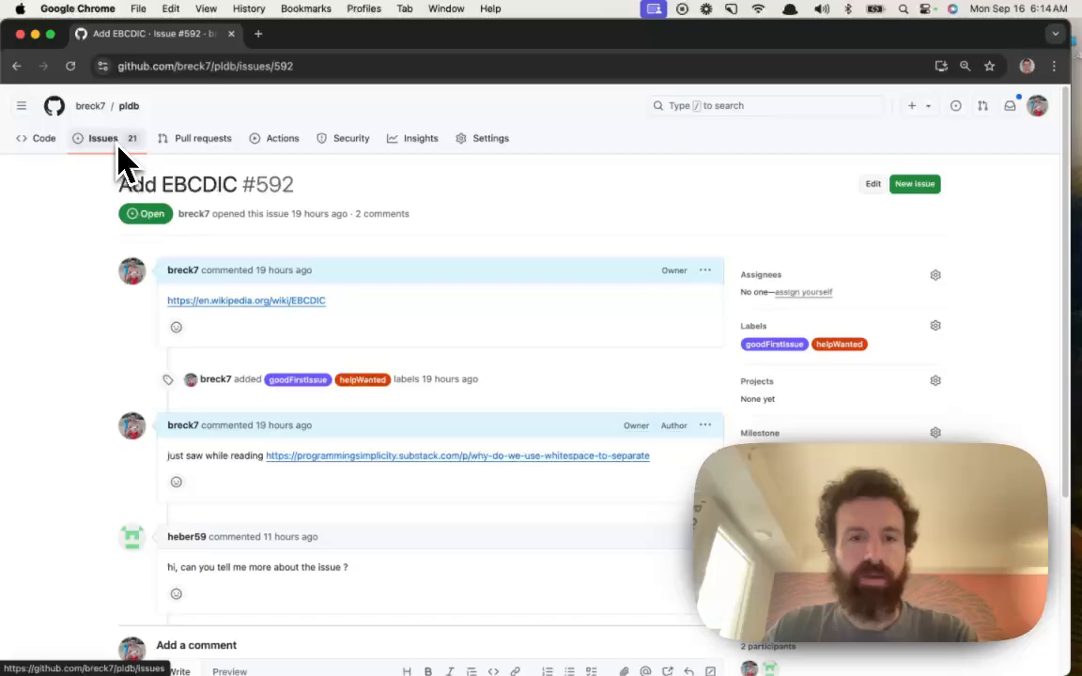
Step: Launch the issue's EBCDIC Wikipedia link into a new browser tab
{"action": "right_click", "coordinate": [246, 300]}
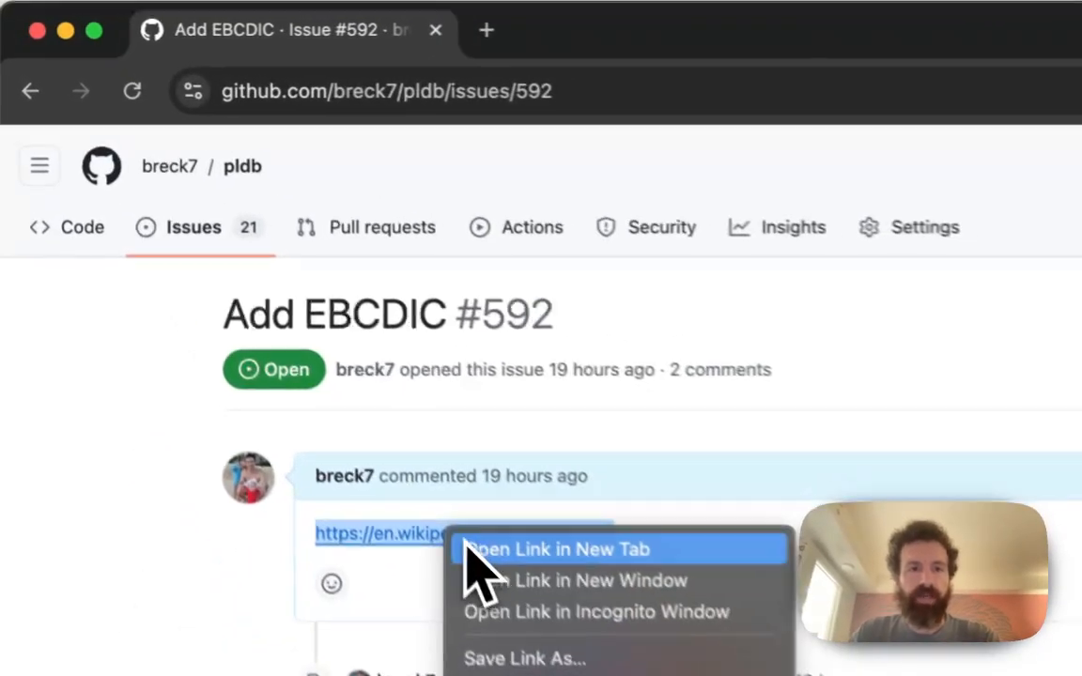
{"action": "left_click", "coordinate": [556, 548]}
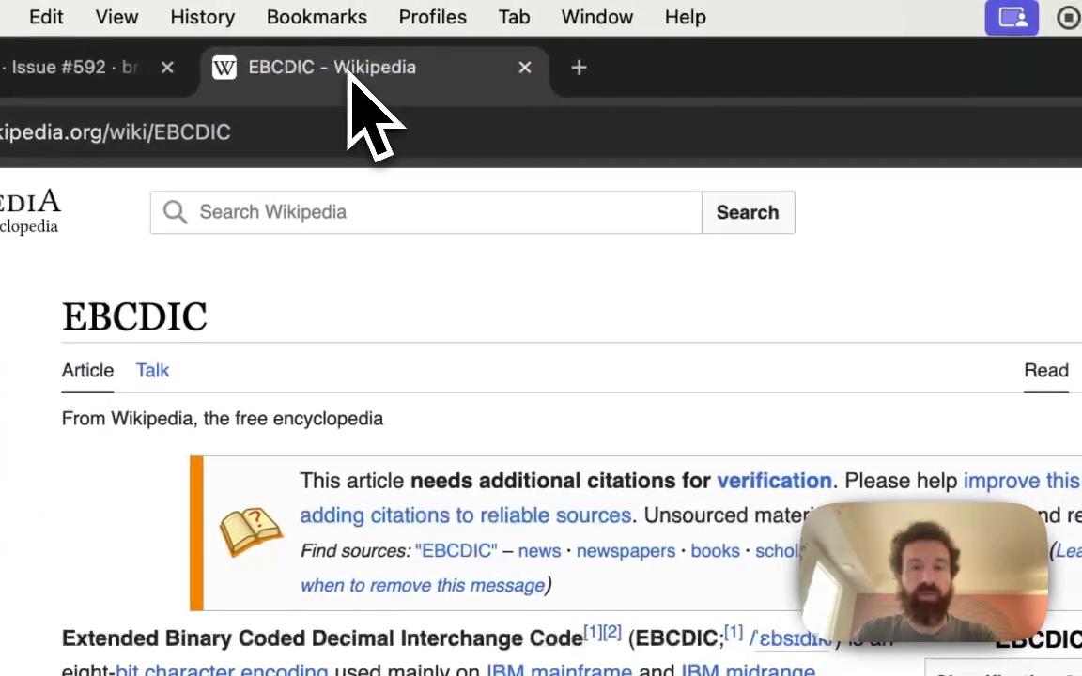
{"action": "mouse_move", "coordinate": [578, 146]}
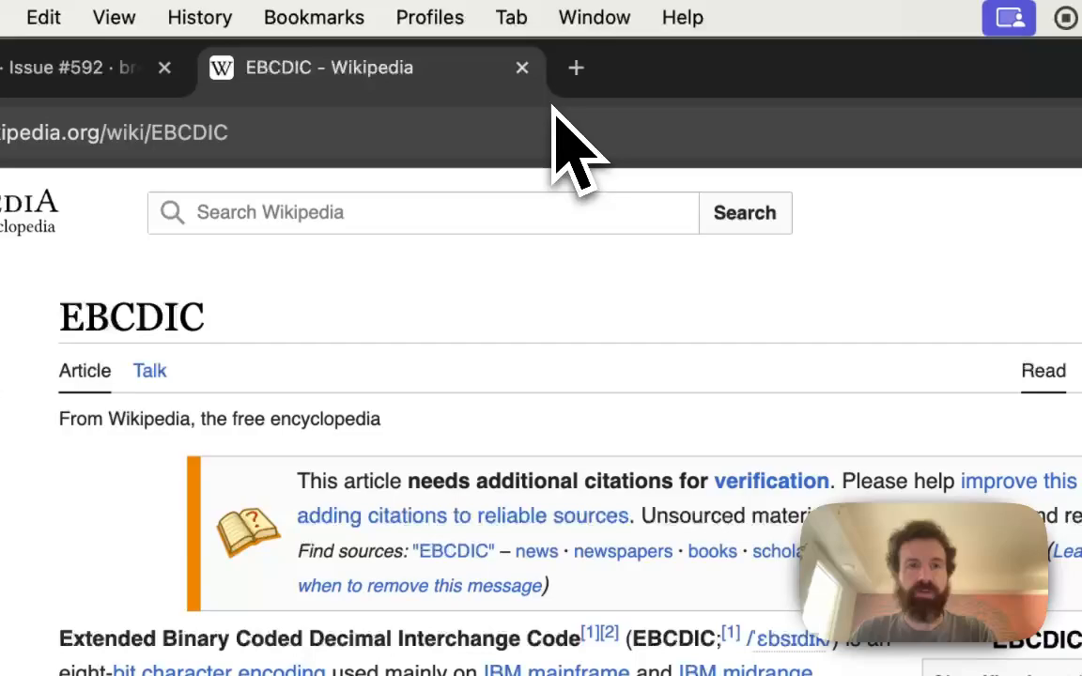
{"action": "mouse_move", "coordinate": [575, 68]}
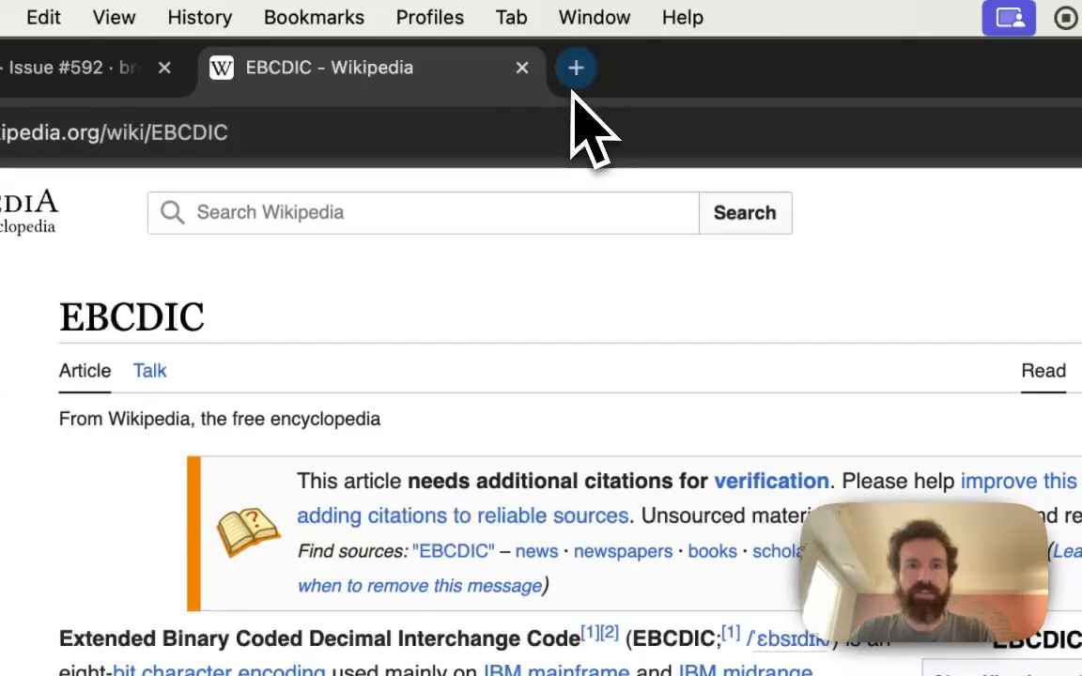
Step: Bring up PLDB's ASCII entry in a fresh tab as a template for editing
{"action": "left_click", "coordinate": [574, 68]}
{"action": "type", "text": "asci"}
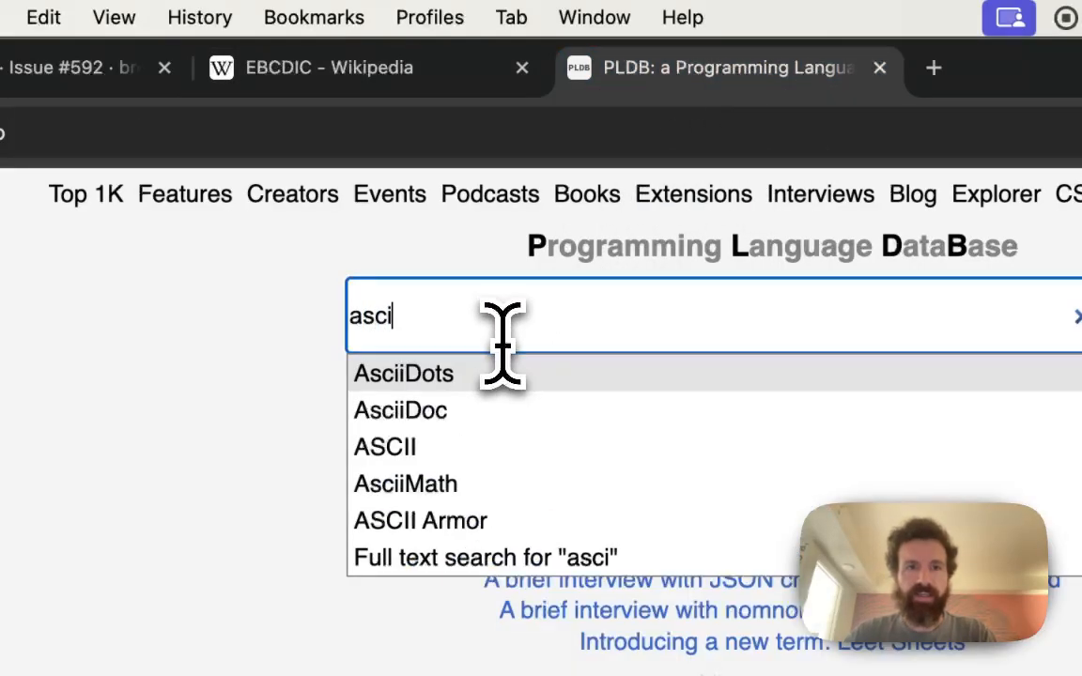
{"action": "left_click", "coordinate": [383, 447]}
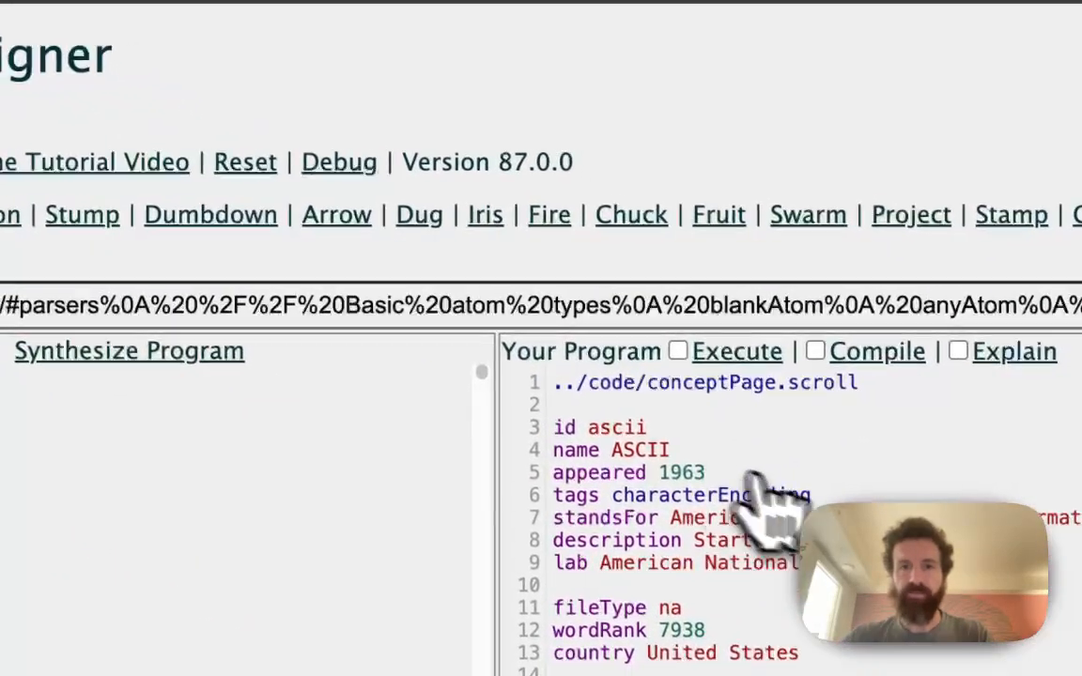
Step: Rewrite the draft's id and name lines as ebcdic / EBCDIC and fetch the article's address
{"action": "scroll", "scroll_direction": "down", "scroll_amount": 3}
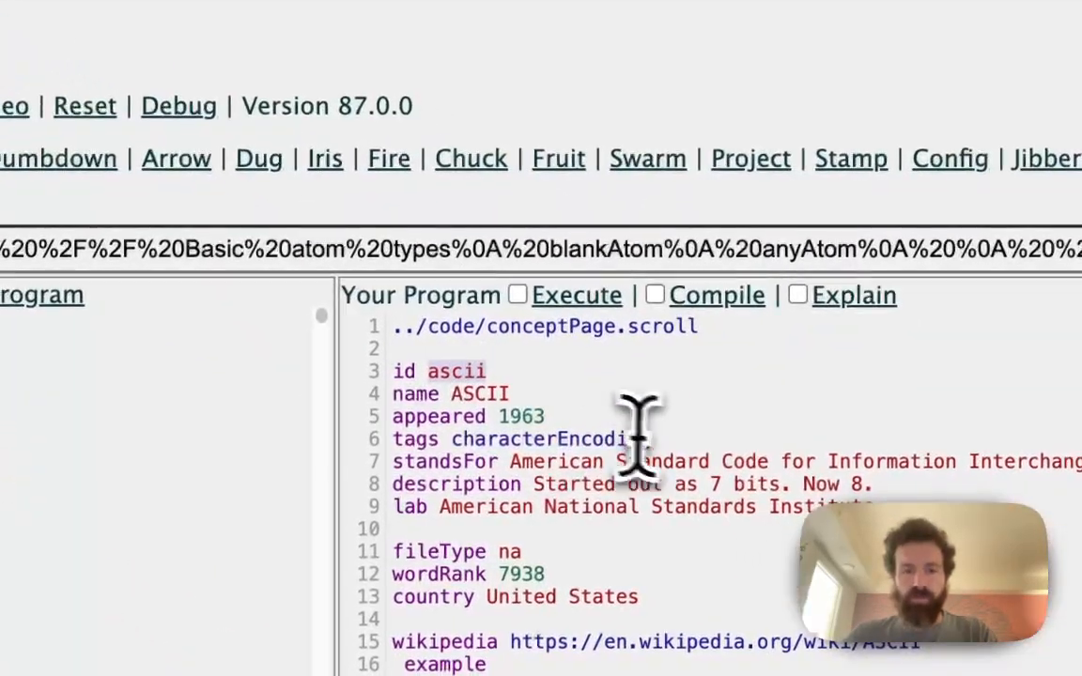
{"action": "type", "text": "ebcdic"}
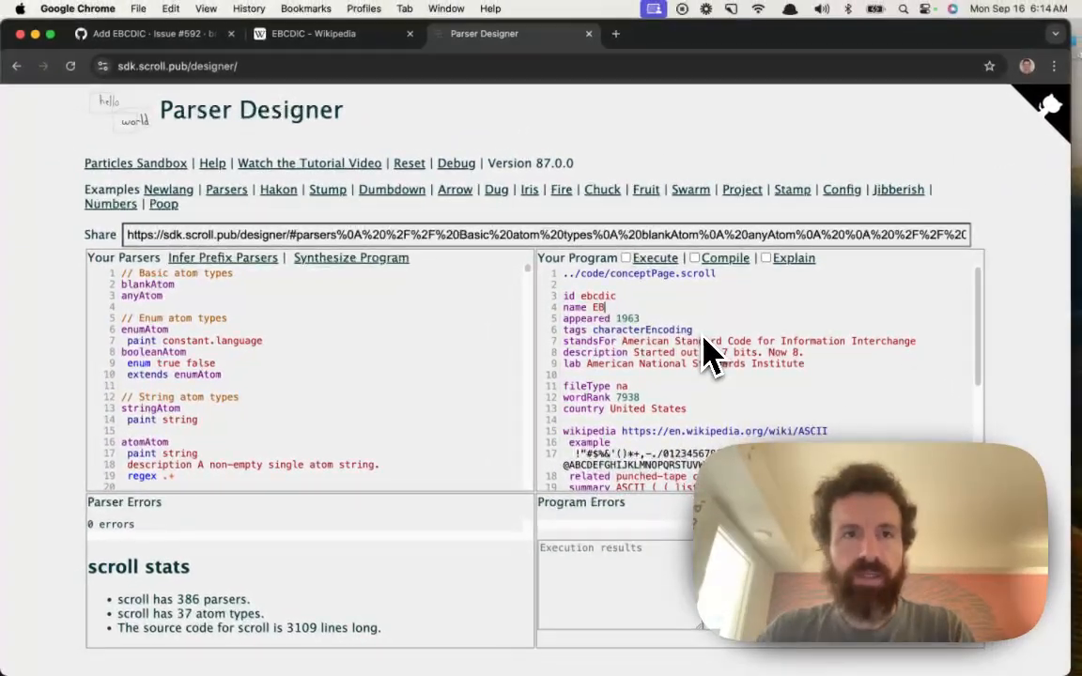
{"action": "type", "text": "DIC"}
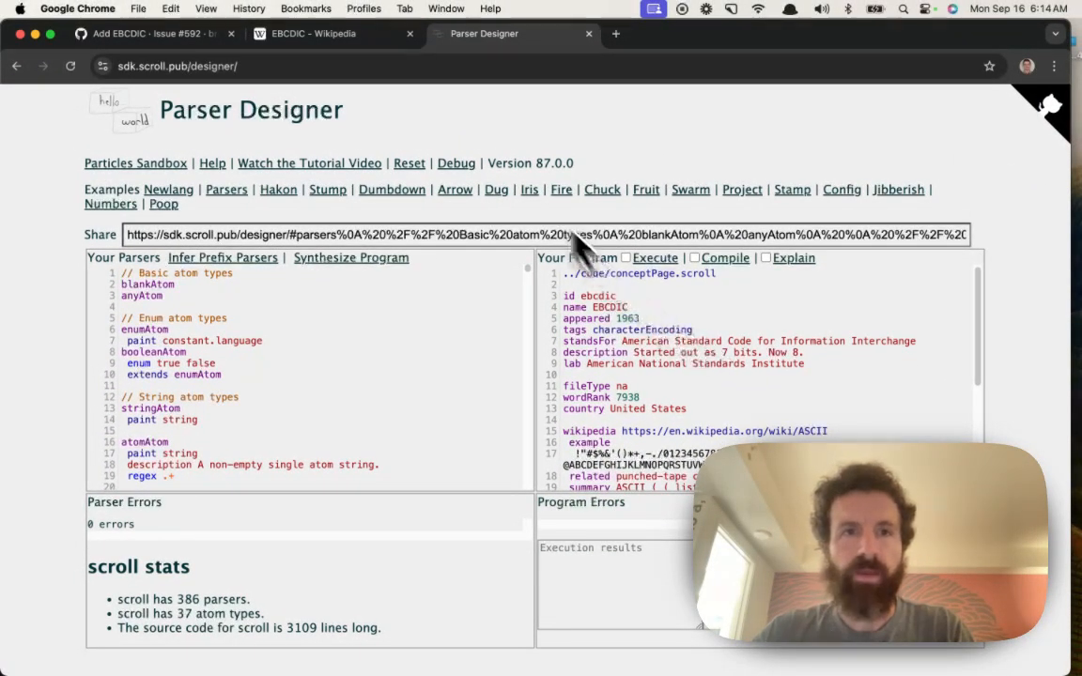
{"action": "left_click", "coordinate": [334, 34]}
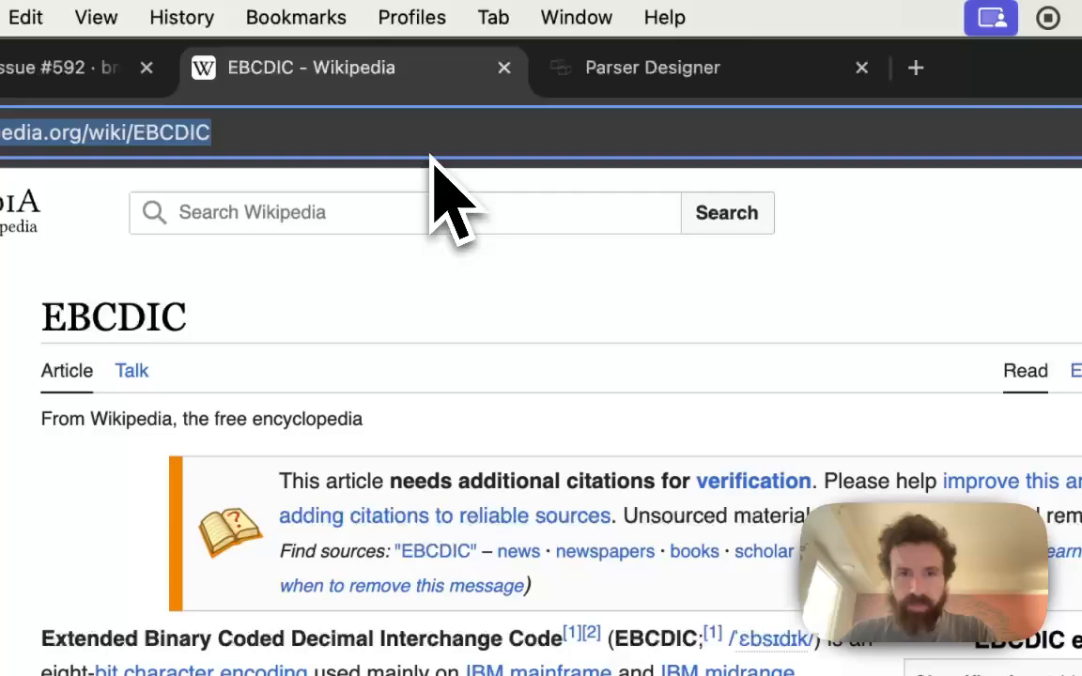
{"action": "scroll", "scroll_direction": "down", "scroll_amount": 3}
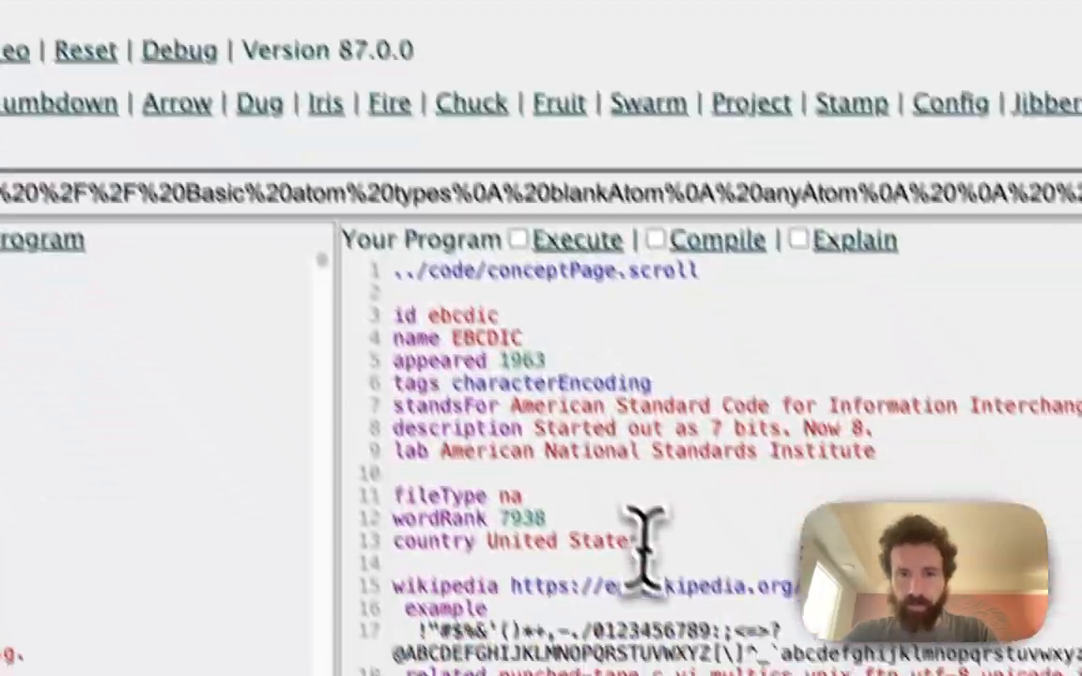
Step: Add the Wikipedia link and lab IBM lines to complete the EBCDIC concept page
{"action": "type", "text": "wik"}
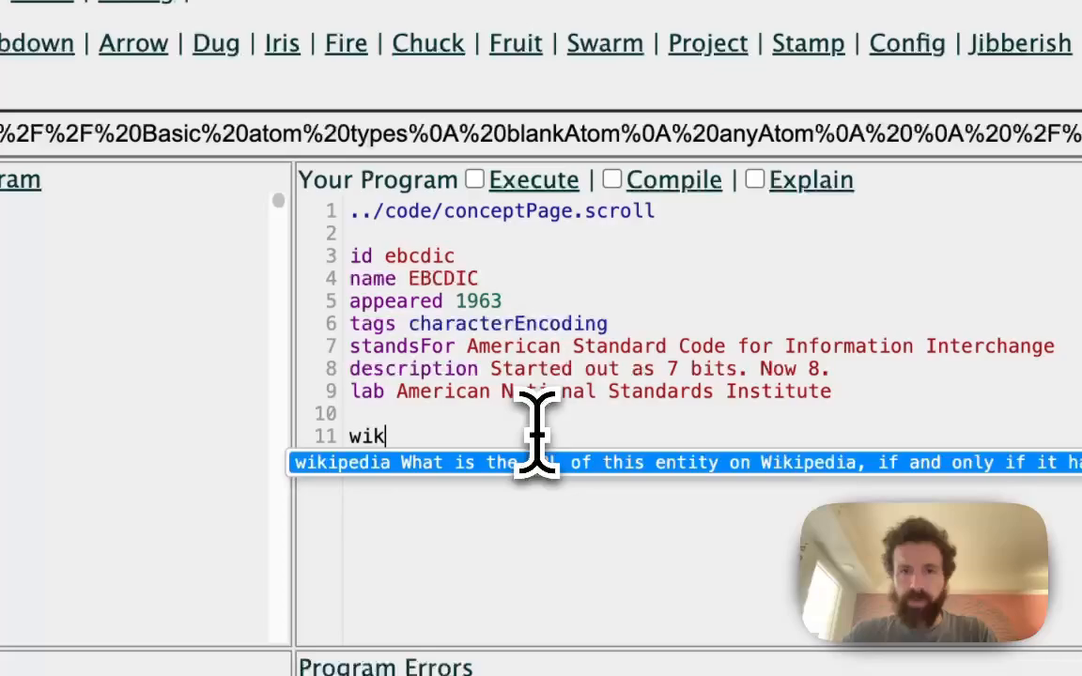
{"action": "left_click", "coordinate": [376, 12]}
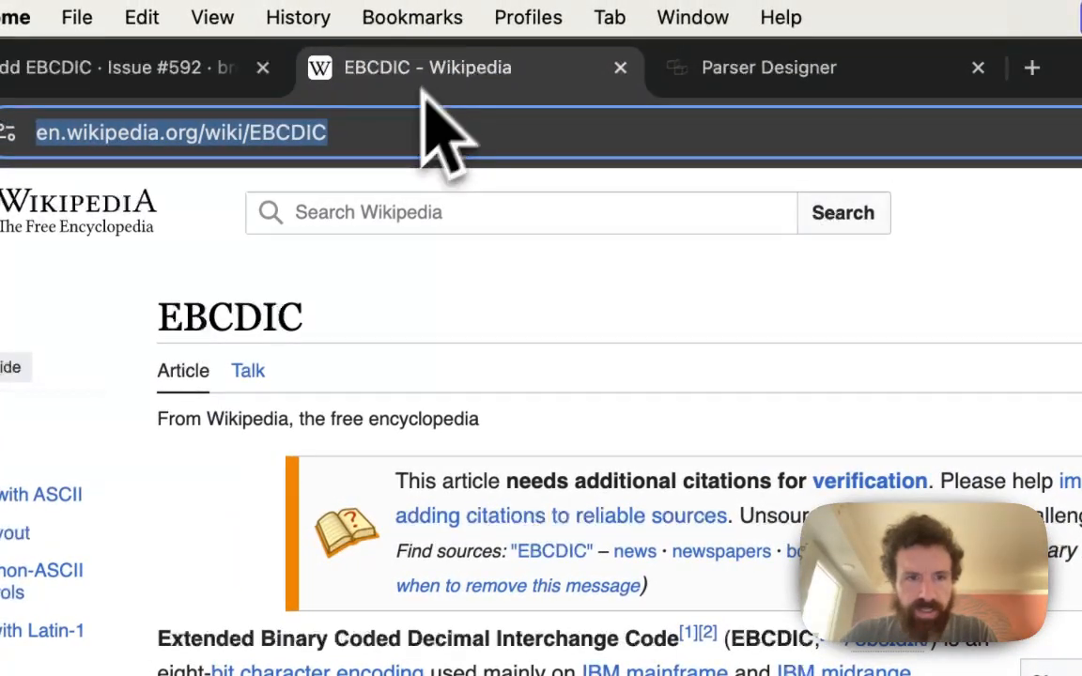
{"action": "scroll", "scroll_direction": "down", "scroll_amount": 3}
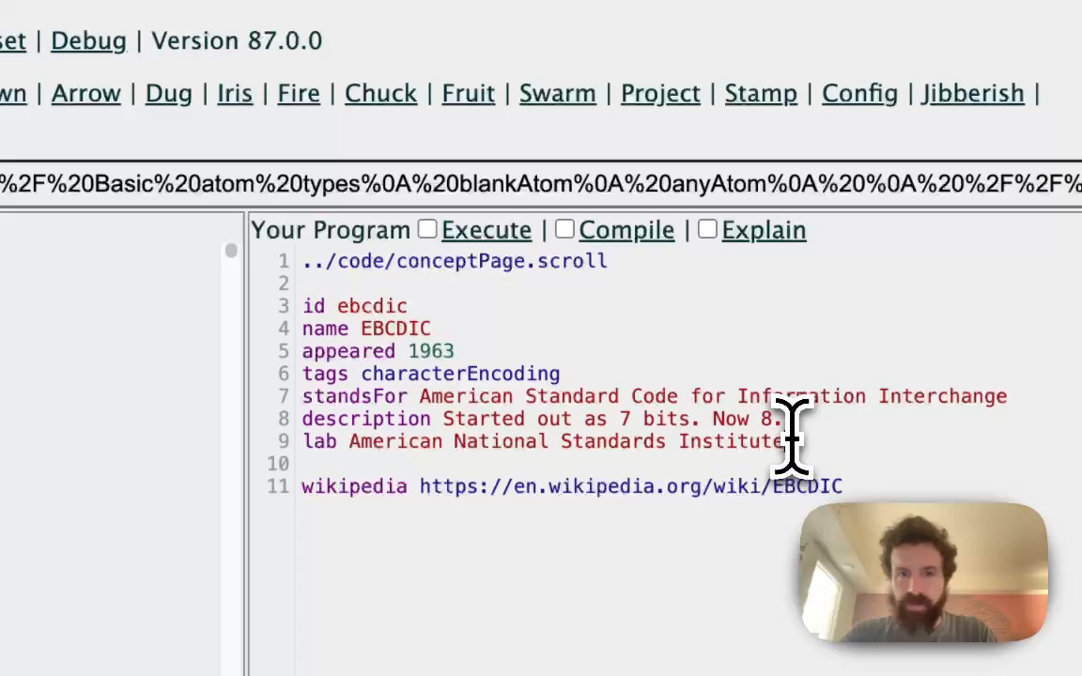
{"action": "type", "text": "IBM"}
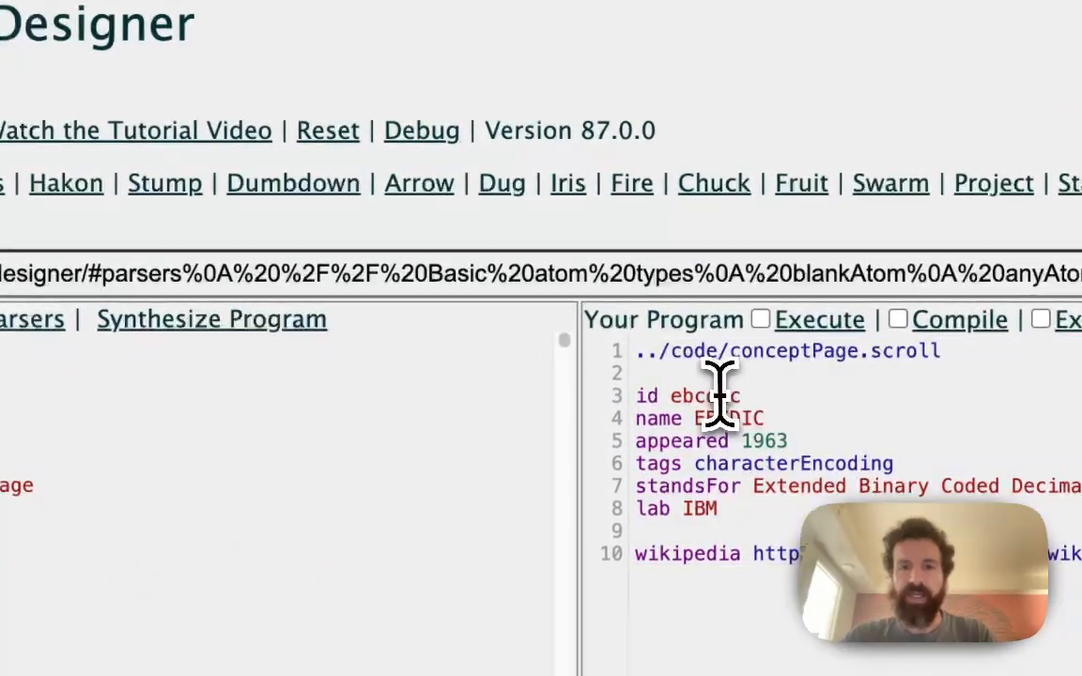
Step: Enter the pldb concepts folder and run touch ebcdic to create the file
{"action": "type", "text": "t"}
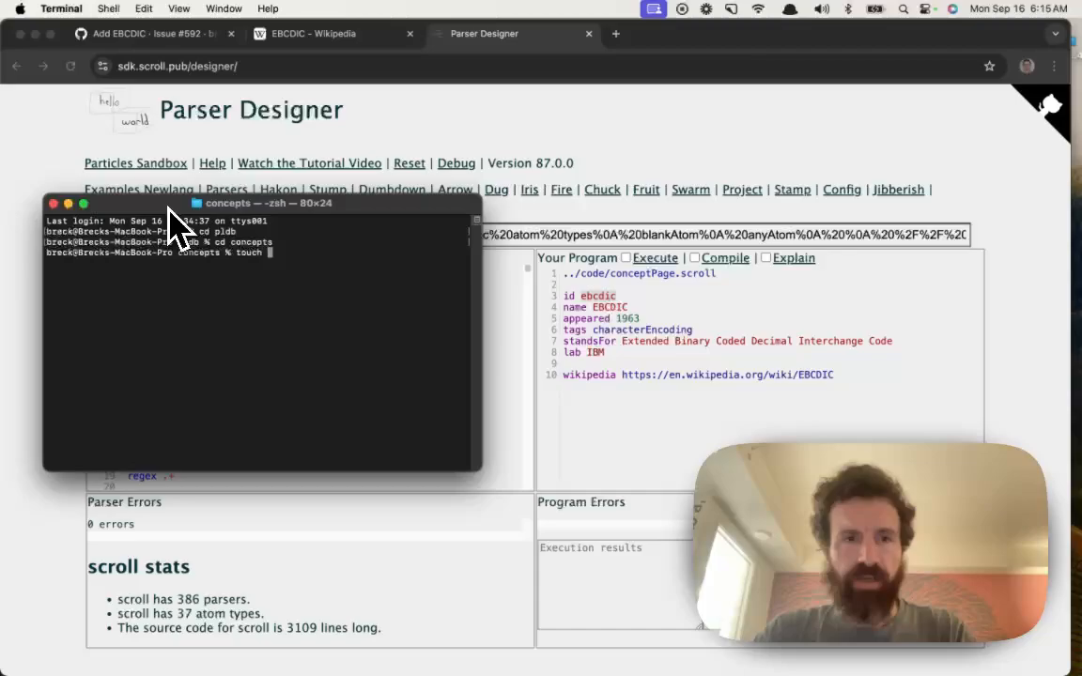
{"action": "type", "text": "ebcdic"}
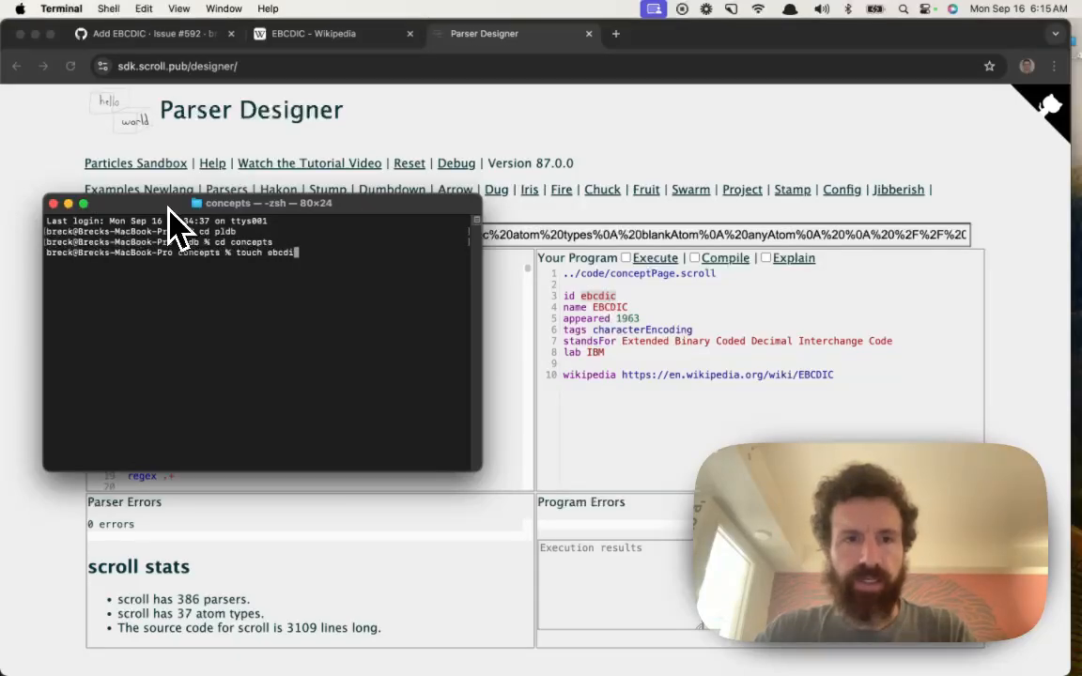
{"action": "key", "text": "Return"}
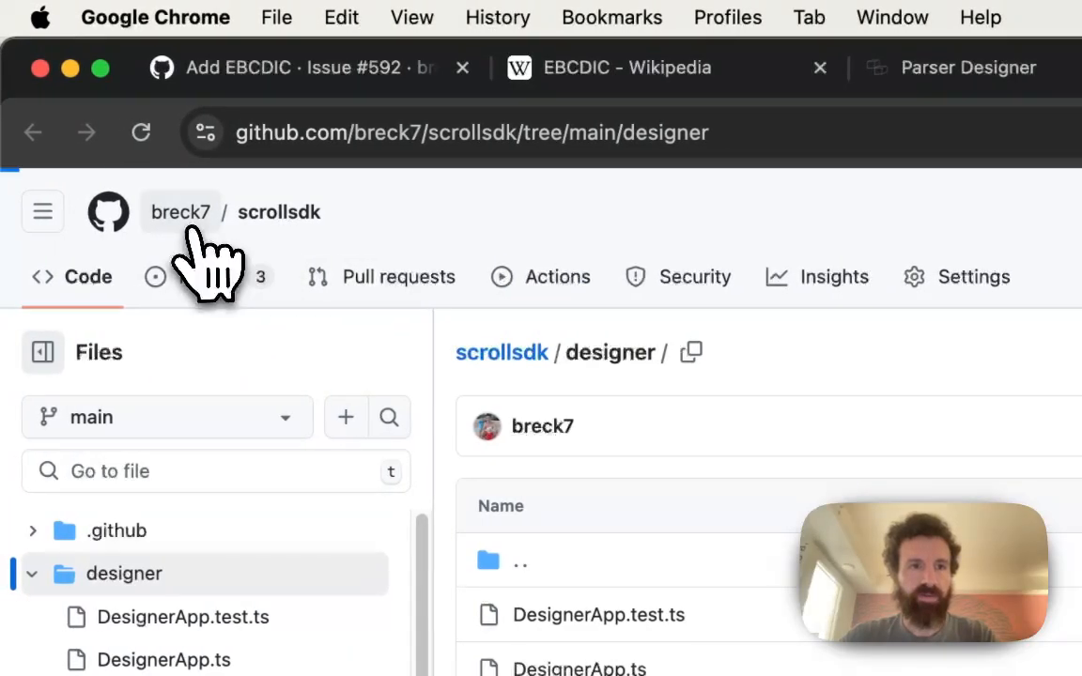
Step: Navigate via breck7's profile into the pldb repository's concepts folder for a new file
{"action": "left_click", "coordinate": [181, 210]}
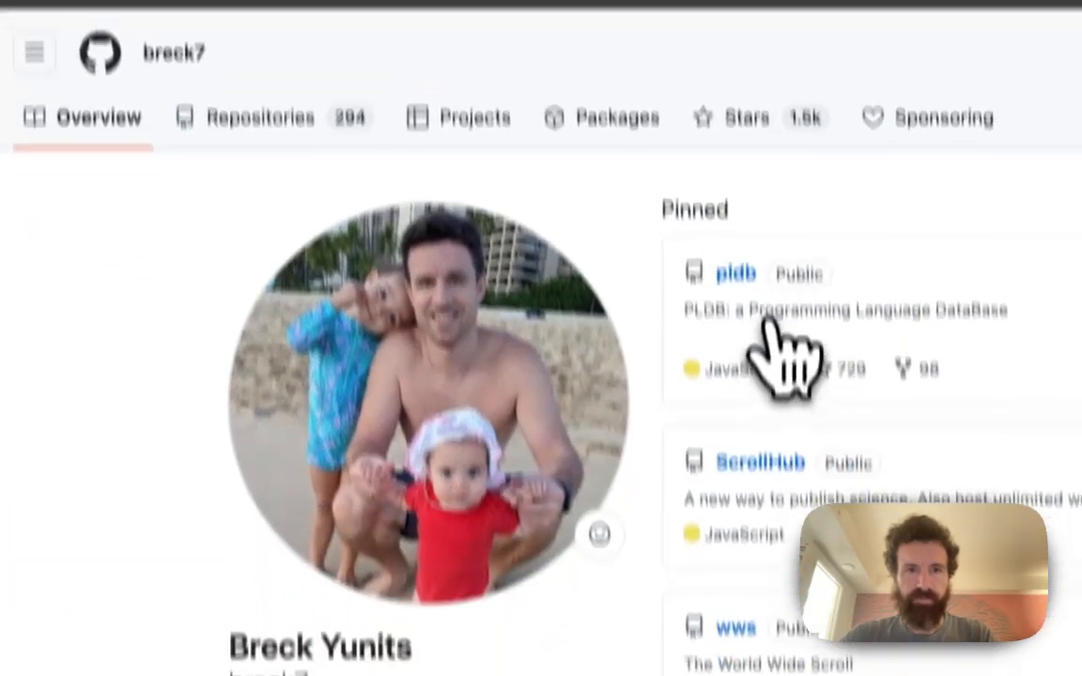
{"action": "left_click", "coordinate": [736, 272]}
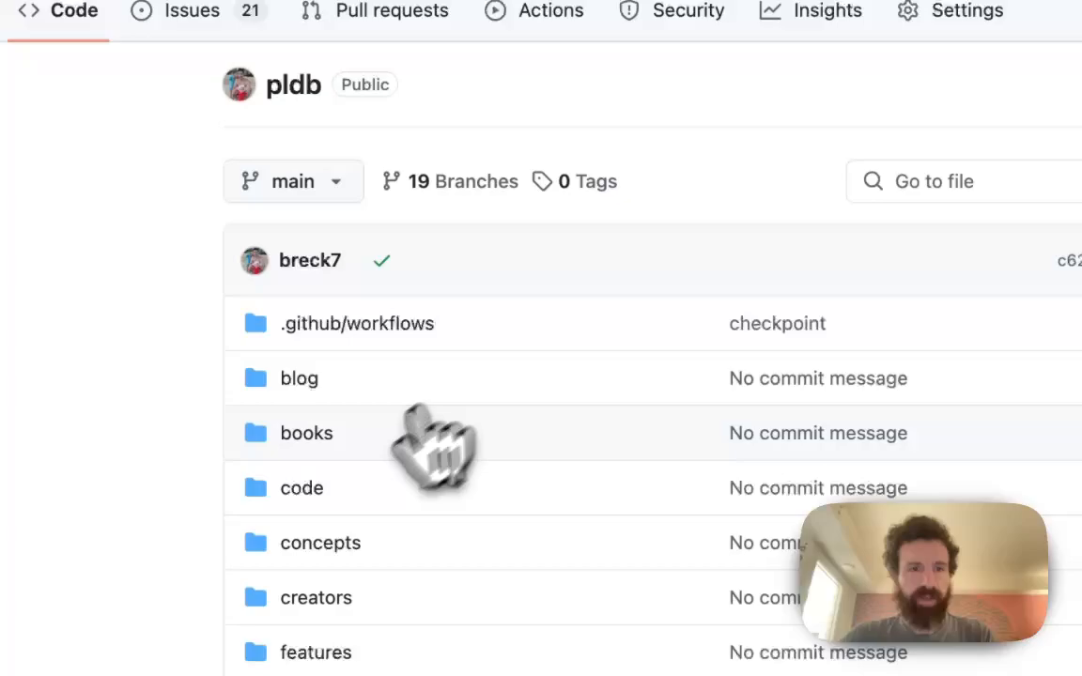
{"action": "mouse_move", "coordinate": [687, 591]}
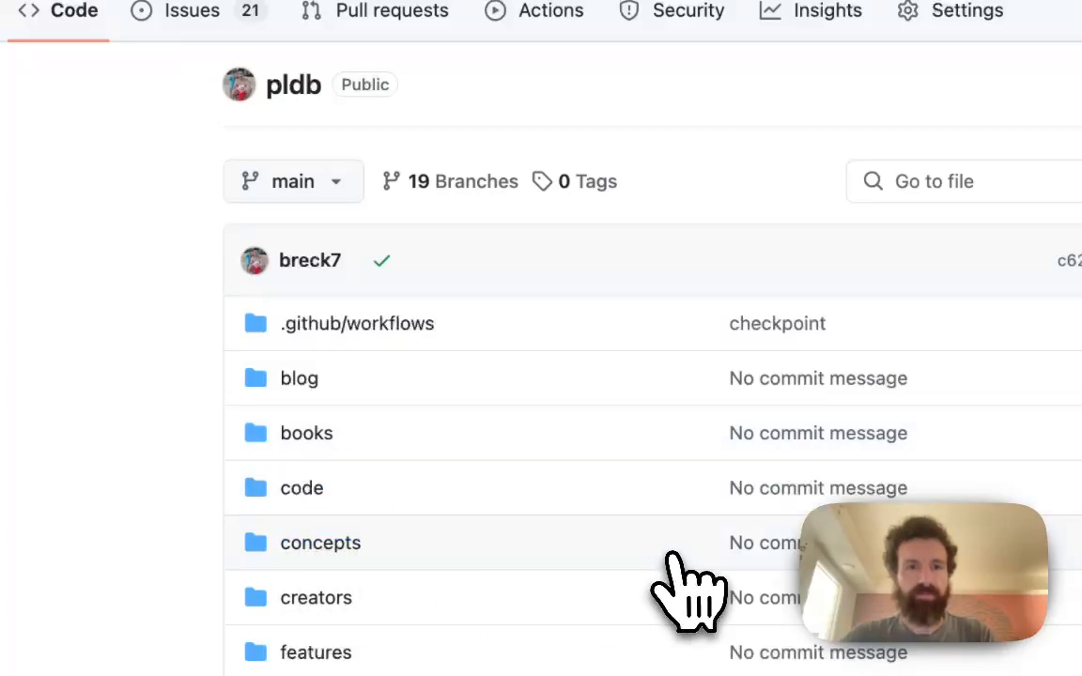
{"action": "left_click", "coordinate": [319, 541]}
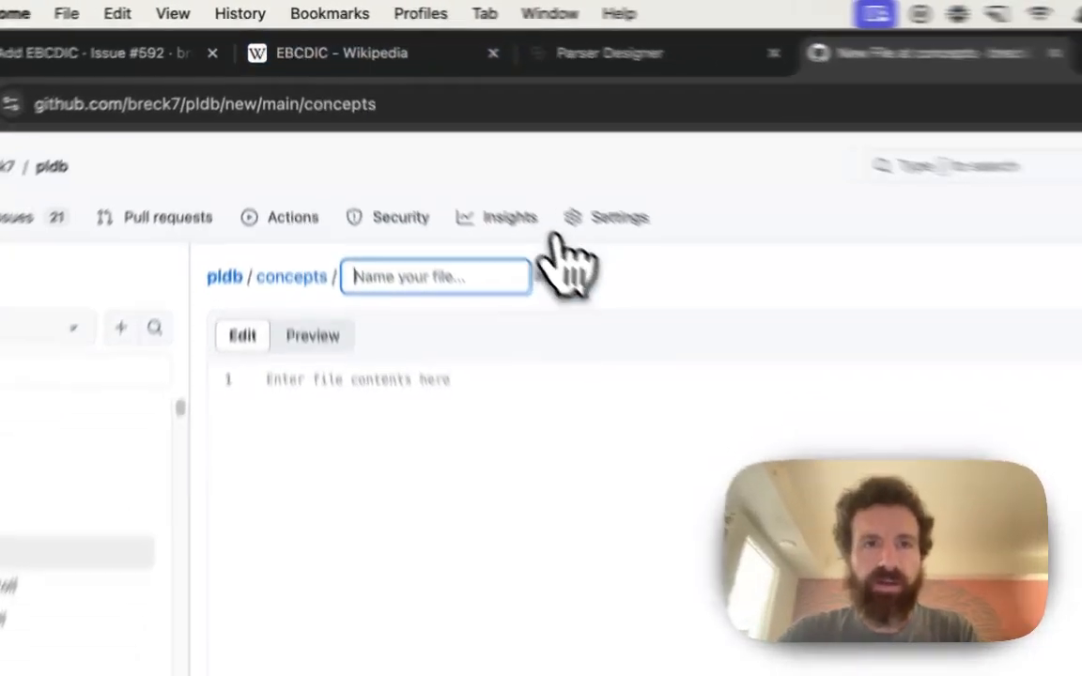
Step: Name the new file ebcdic.scroll with the EBCDIC content and start the commit
{"action": "type", "text": "ebcdic.scroll"}
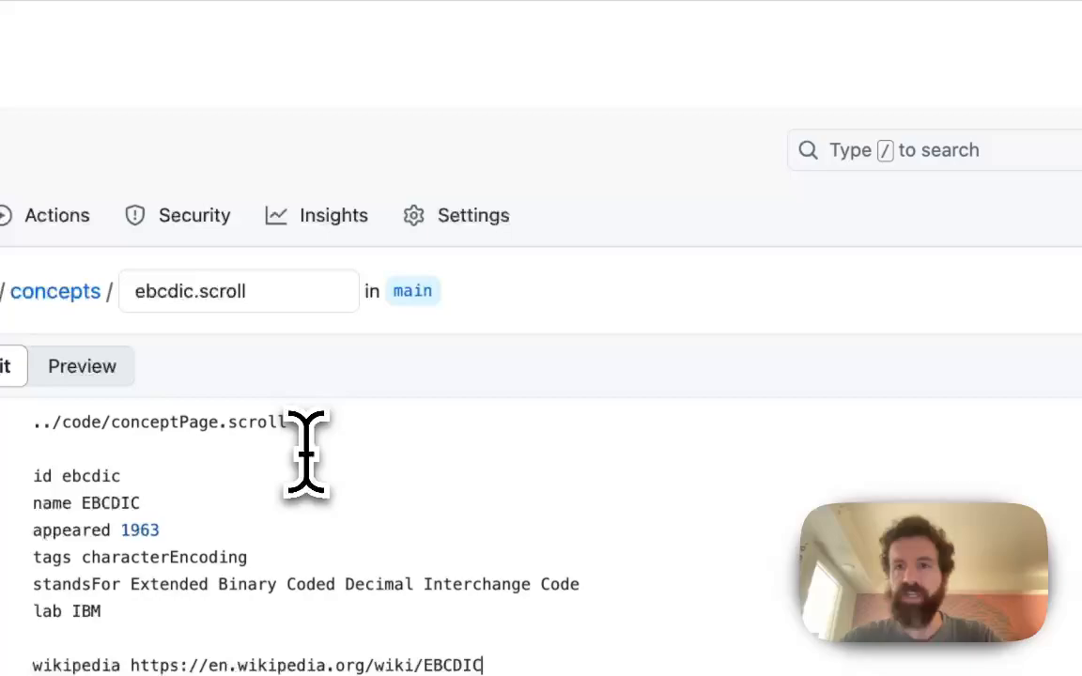
{"action": "left_click", "coordinate": [935, 248]}
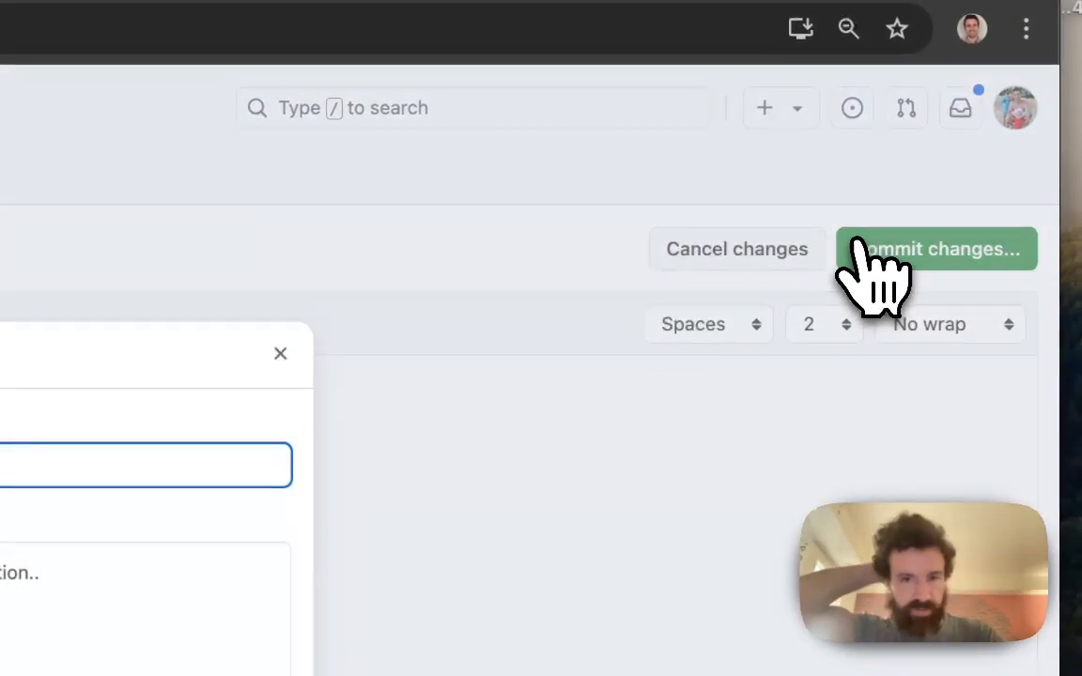
Step: Commit to a new branch and create pull request #593 'Create ebcdic.scroll'
{"action": "left_click", "coordinate": [936, 248]}
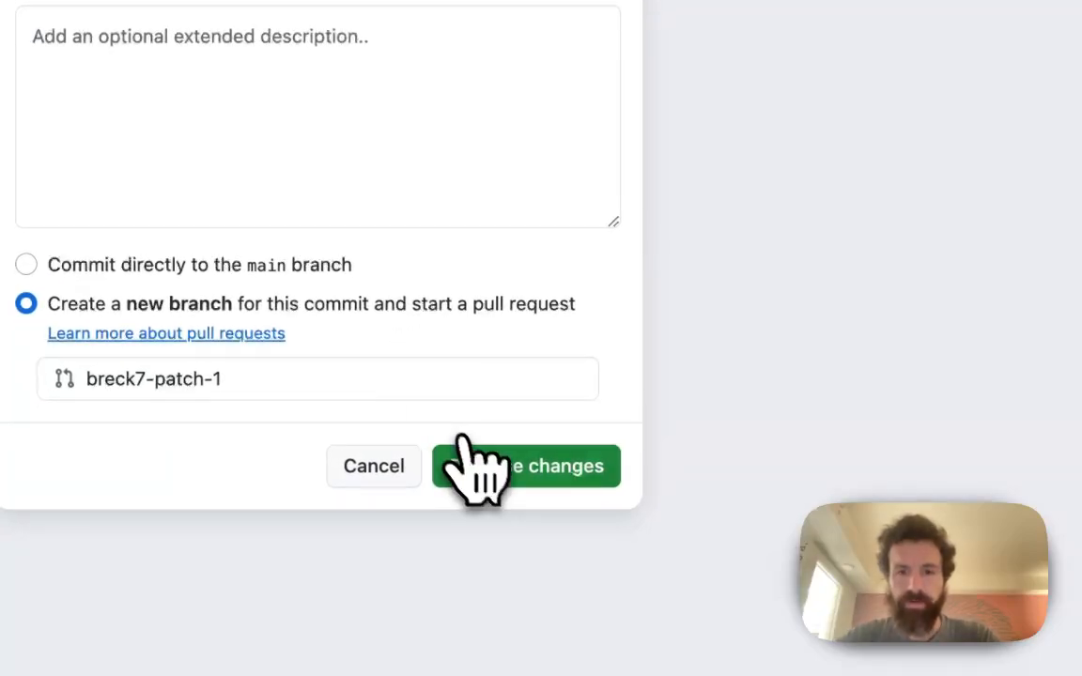
{"action": "left_click", "coordinate": [526, 466]}
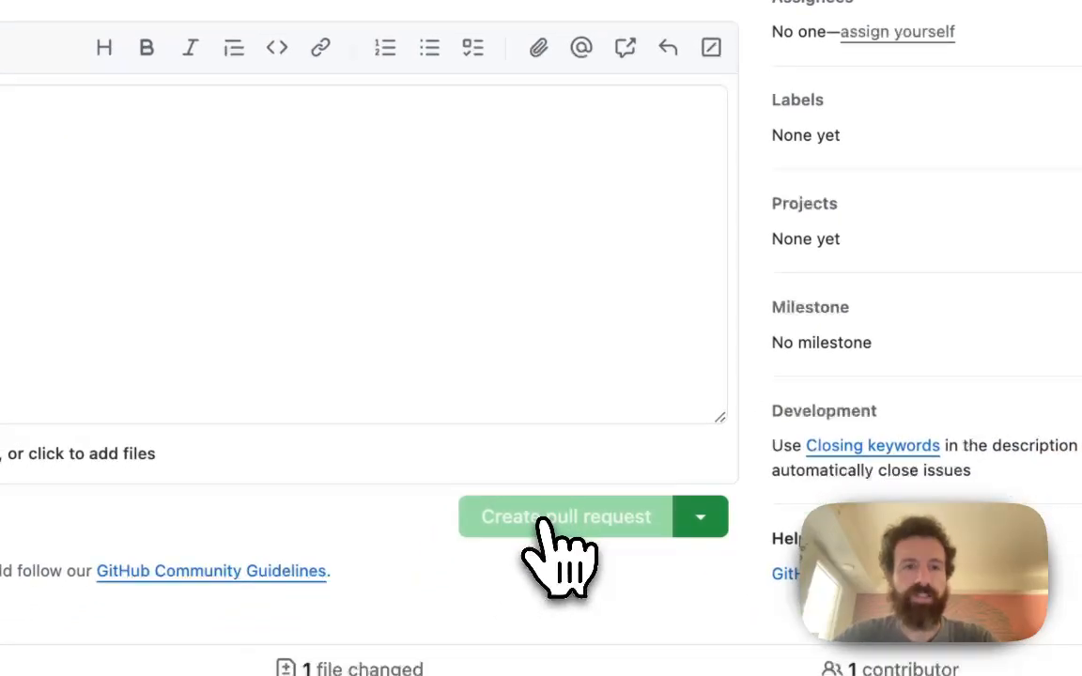
{"action": "left_click", "coordinate": [564, 516]}
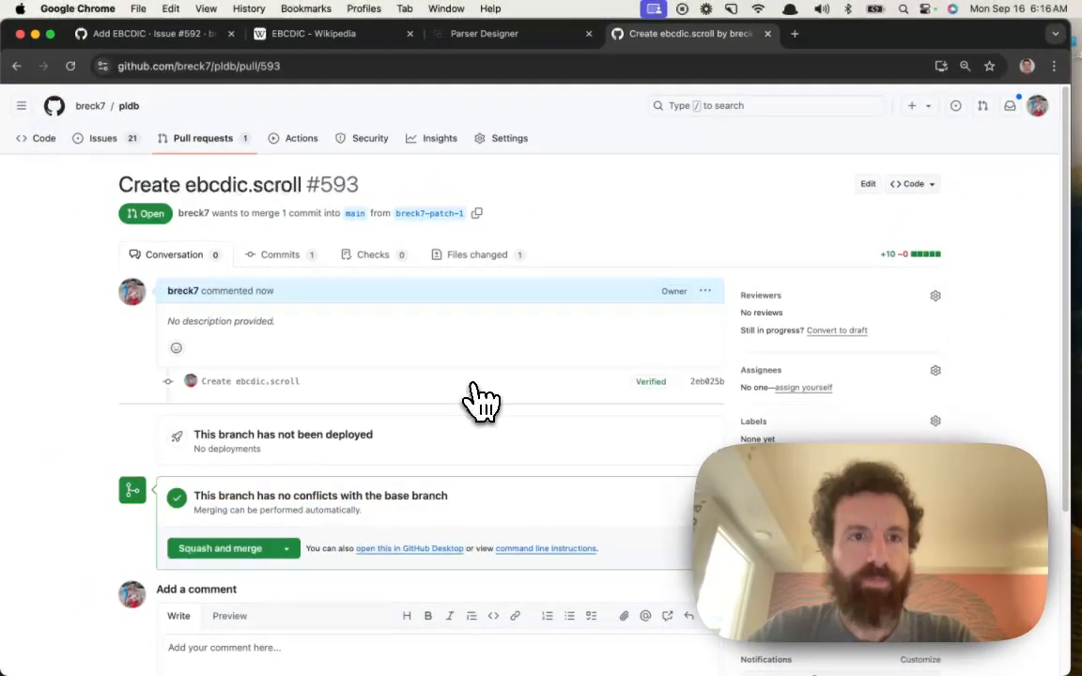
Step: Review the pull request's queued test check, then return to issue #592
{"action": "scroll", "scroll_direction": "down", "scroll_amount": 3}
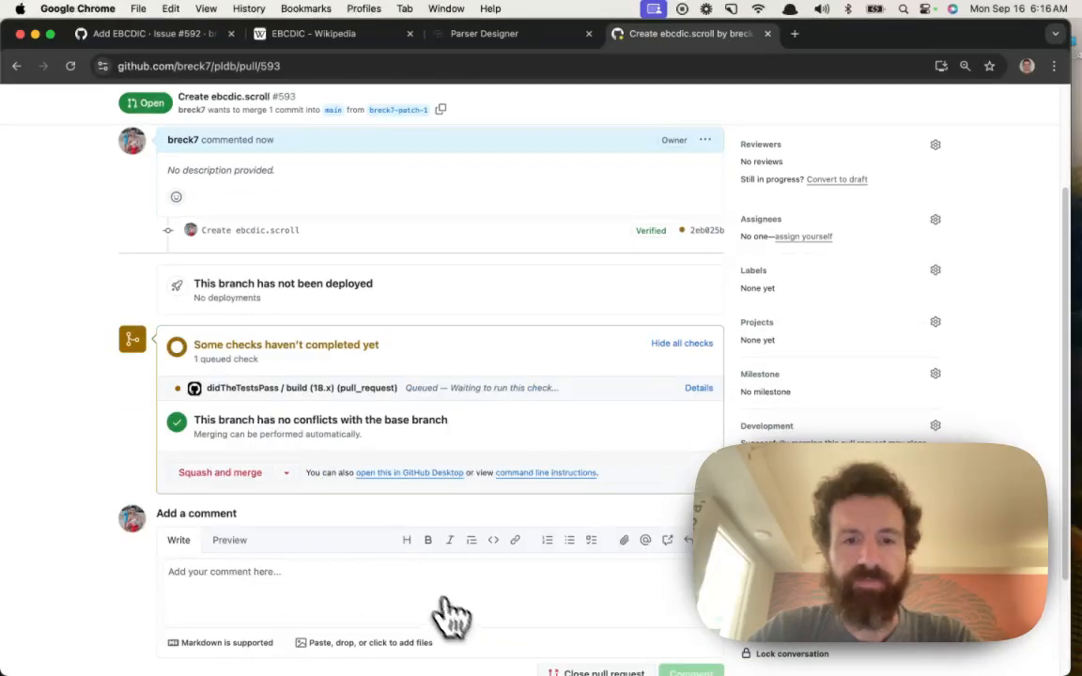
{"action": "mouse_move", "coordinate": [439, 446]}
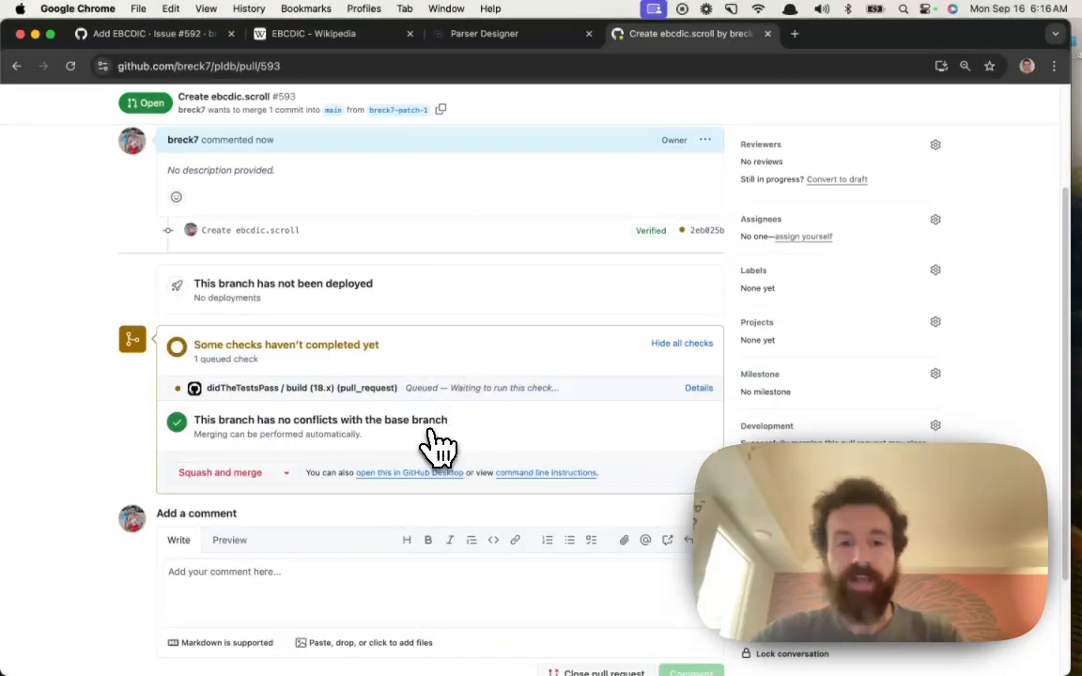
{"action": "mouse_move", "coordinate": [395, 479]}
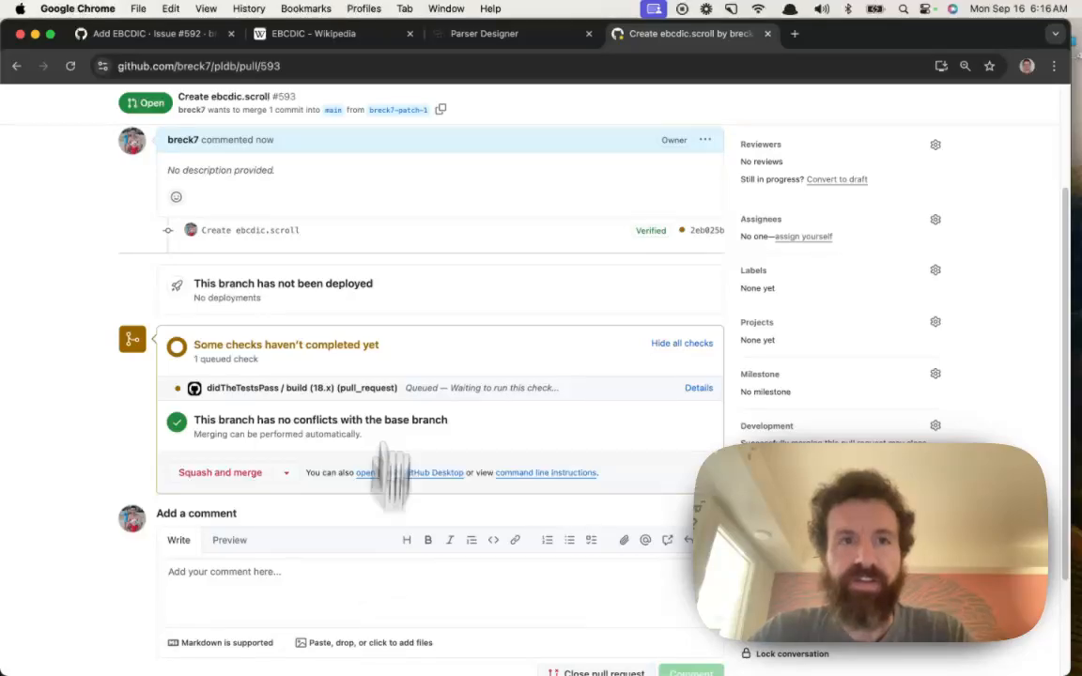
{"action": "left_click", "coordinate": [150, 34]}
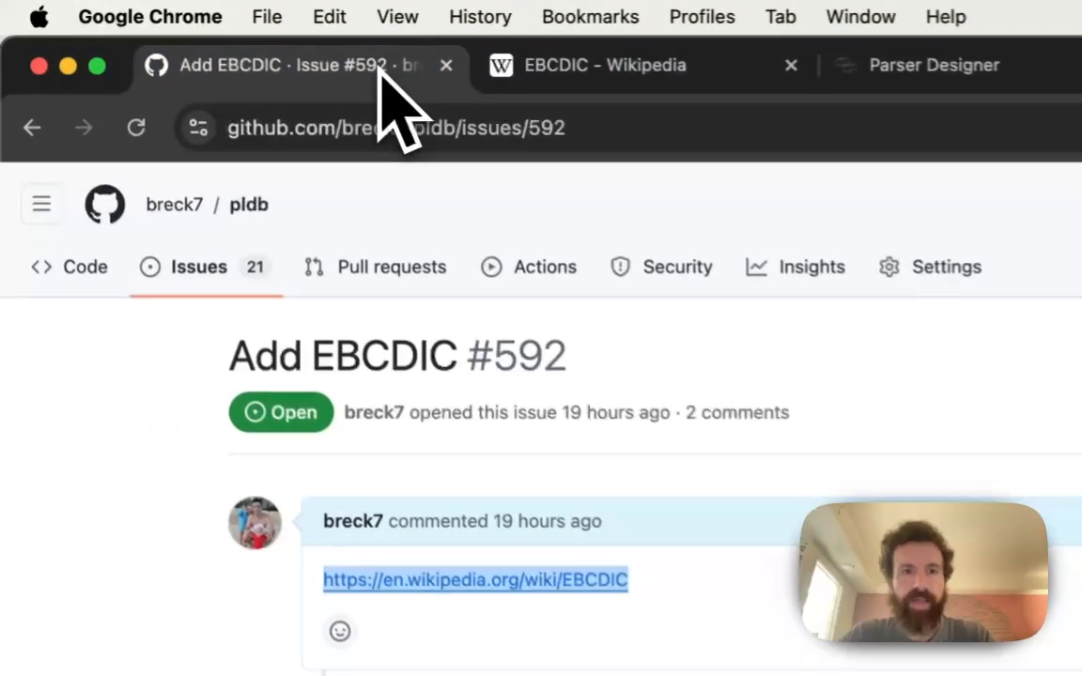
Step: Show the pldb repository's 21 open issues with Add EBCDIC at the top
{"action": "scroll", "scroll_direction": "down", "scroll_amount": 3}
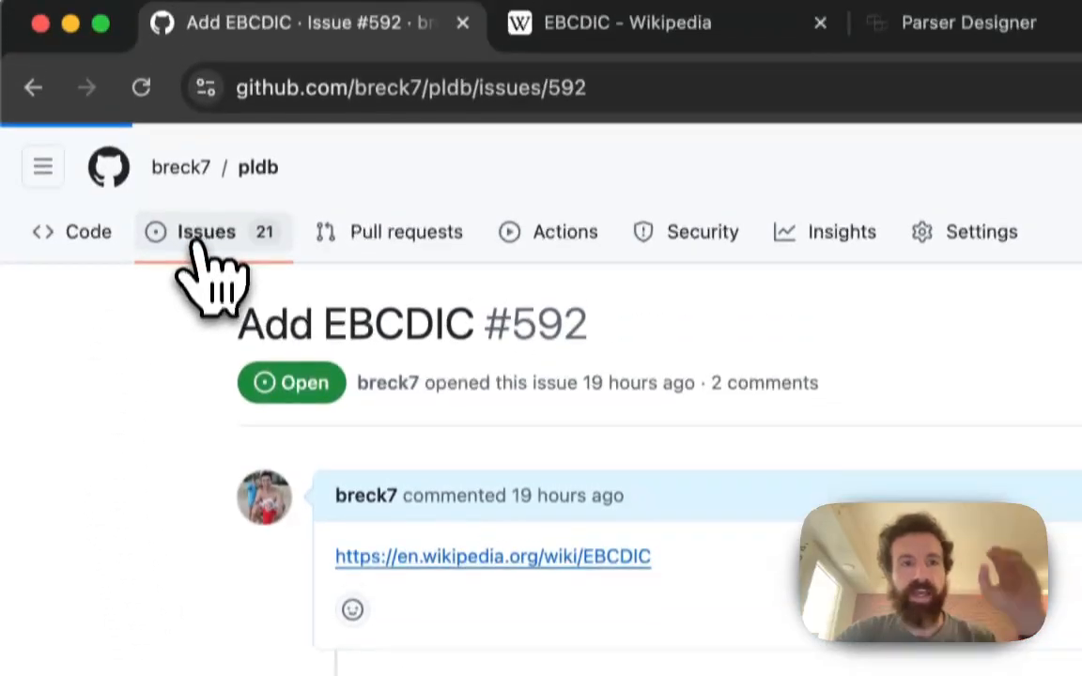
{"action": "left_click", "coordinate": [205, 233]}
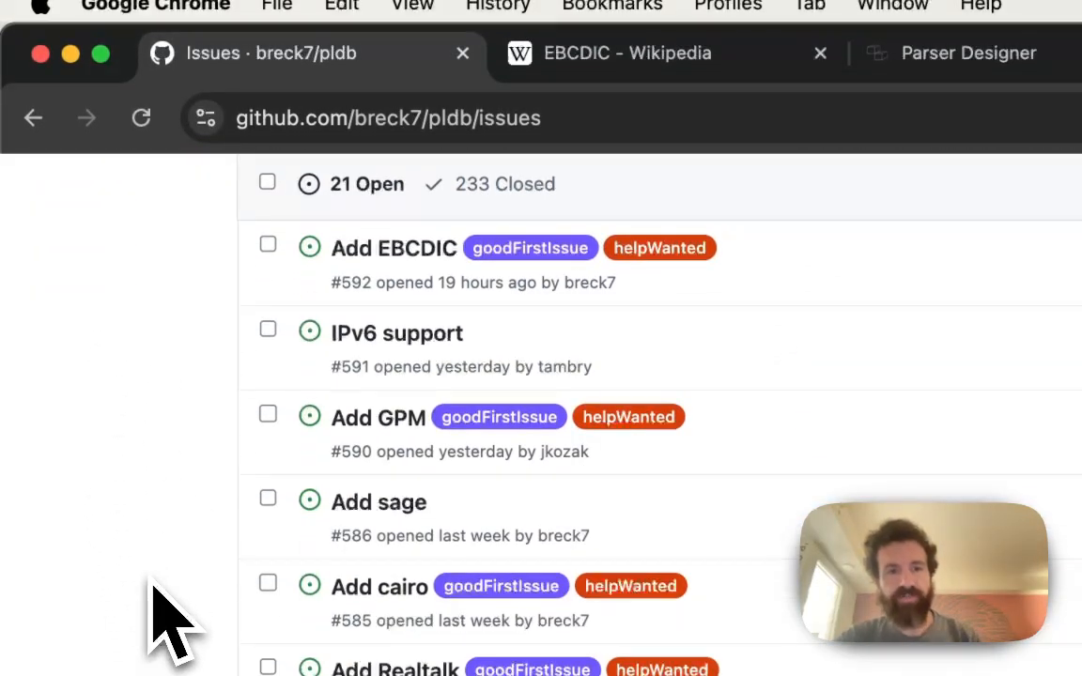
{"action": "scroll", "scroll_direction": "down", "scroll_amount": 3}
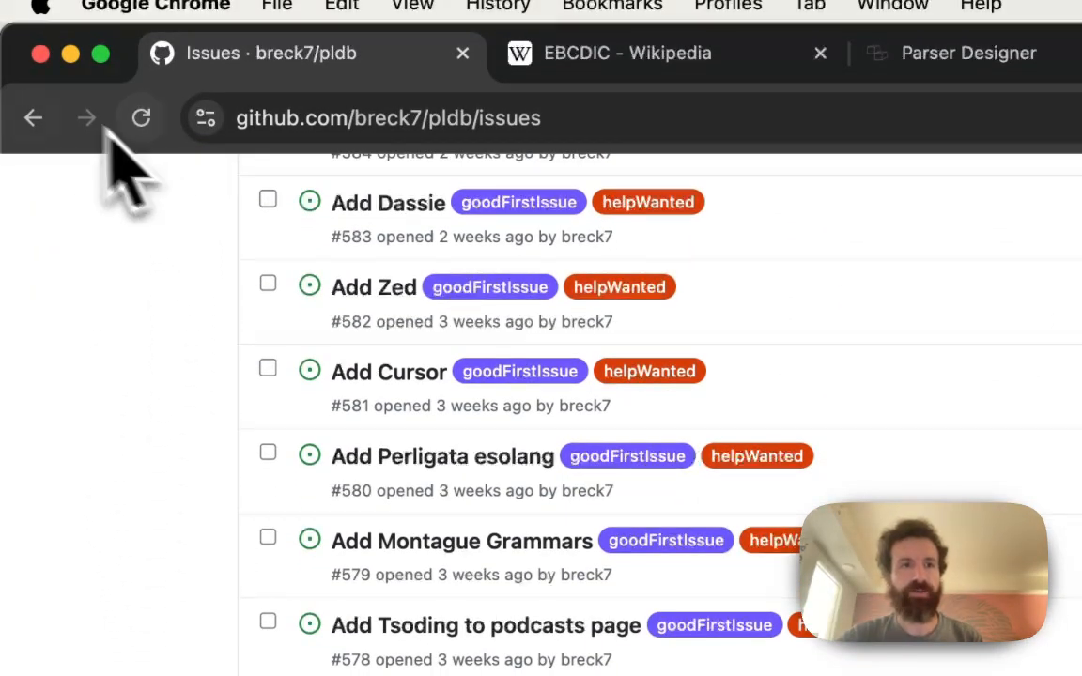